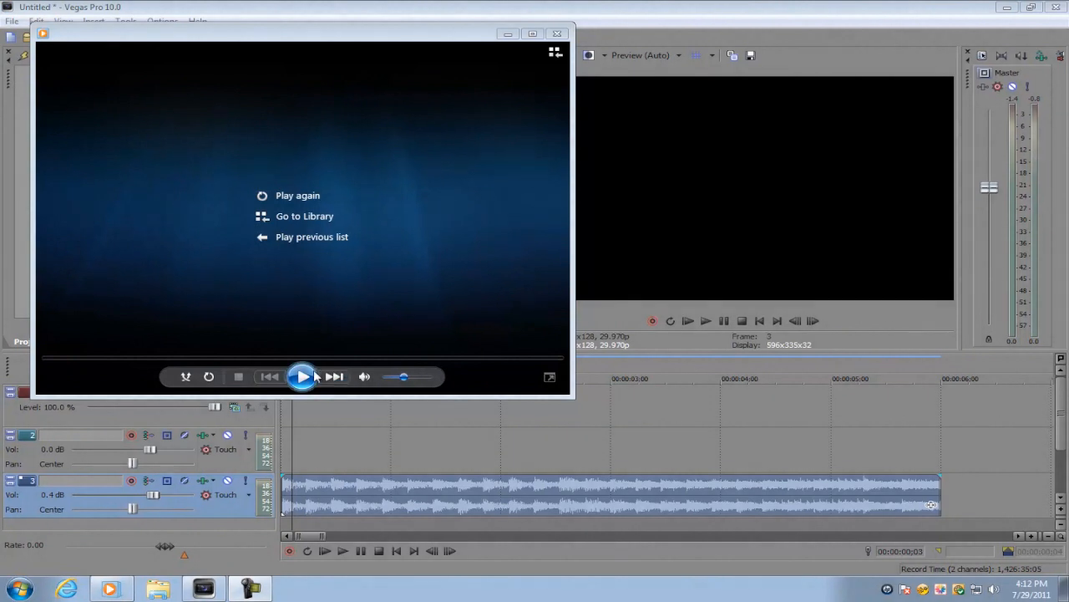
mouse_move(302, 376)
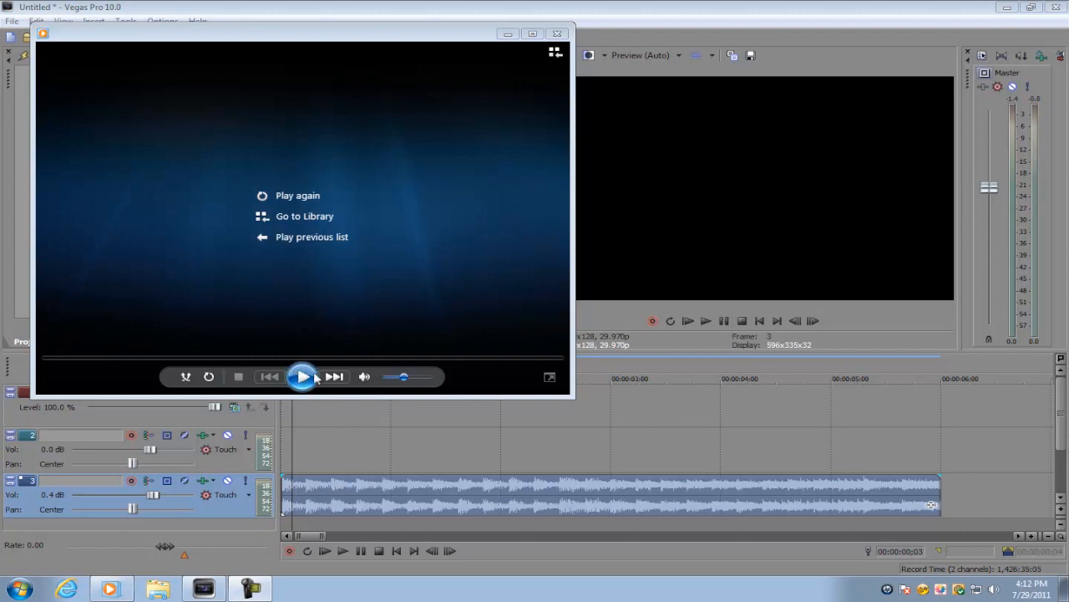
Preview the gameplay file in Media Player, then close the player to return to Vegas Pro.
click(301, 376)
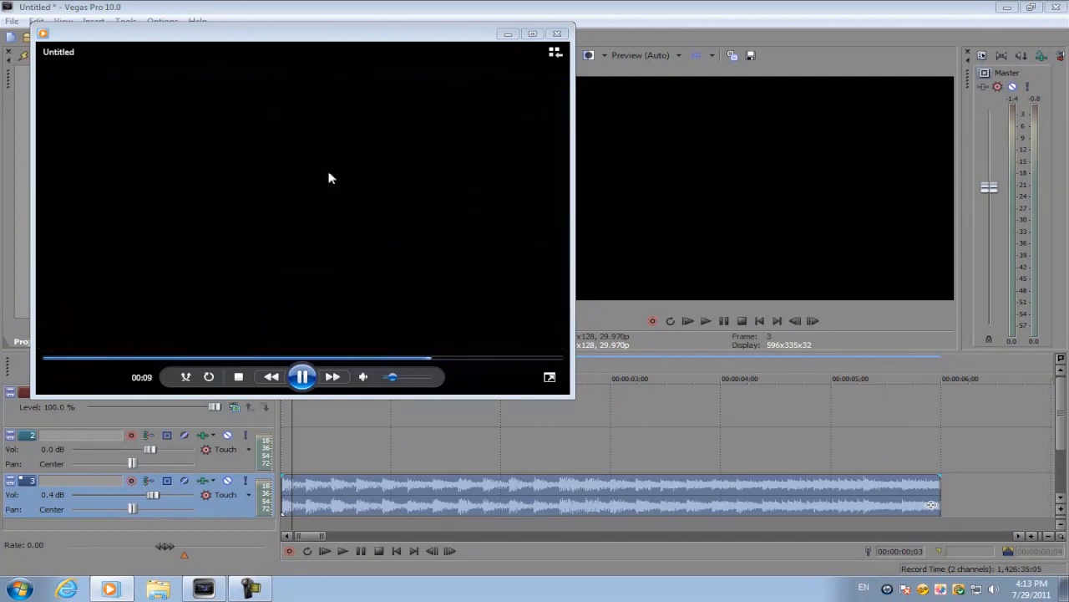
mouse_move(393, 378)
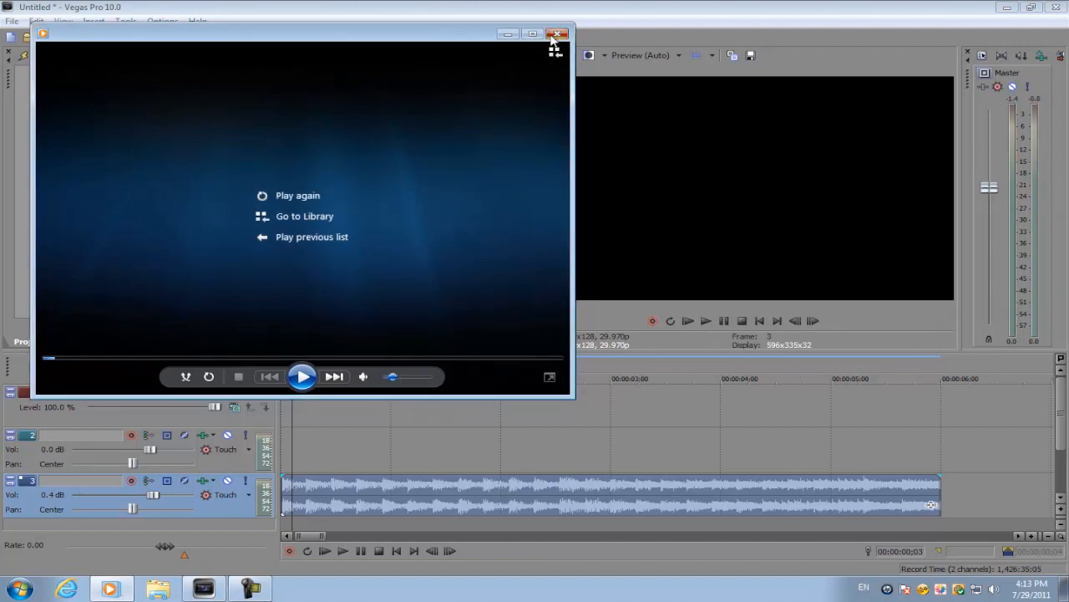
click(558, 33)
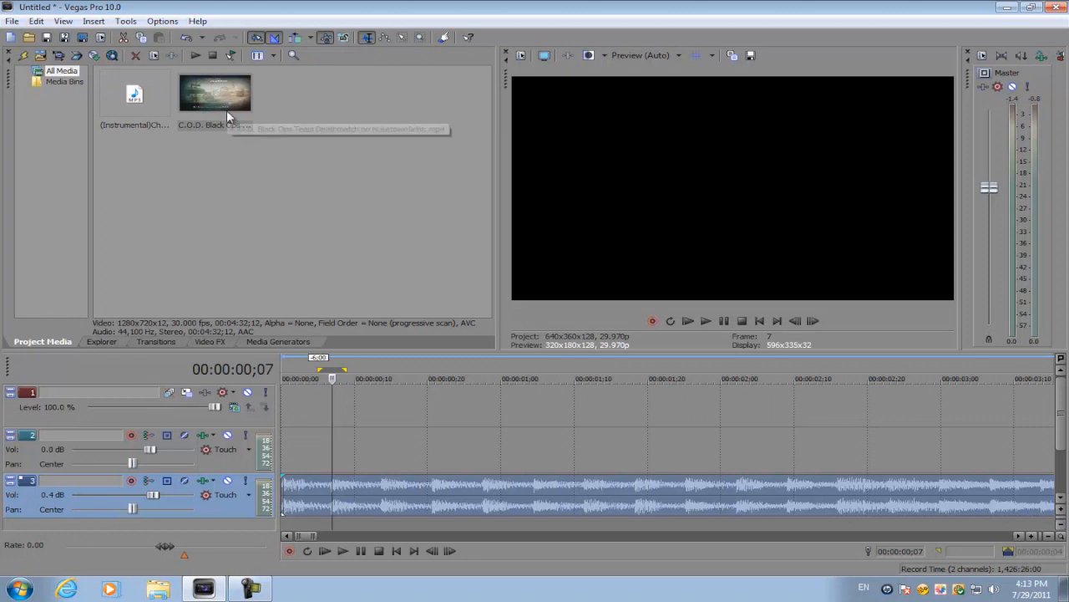
mouse_move(349, 485)
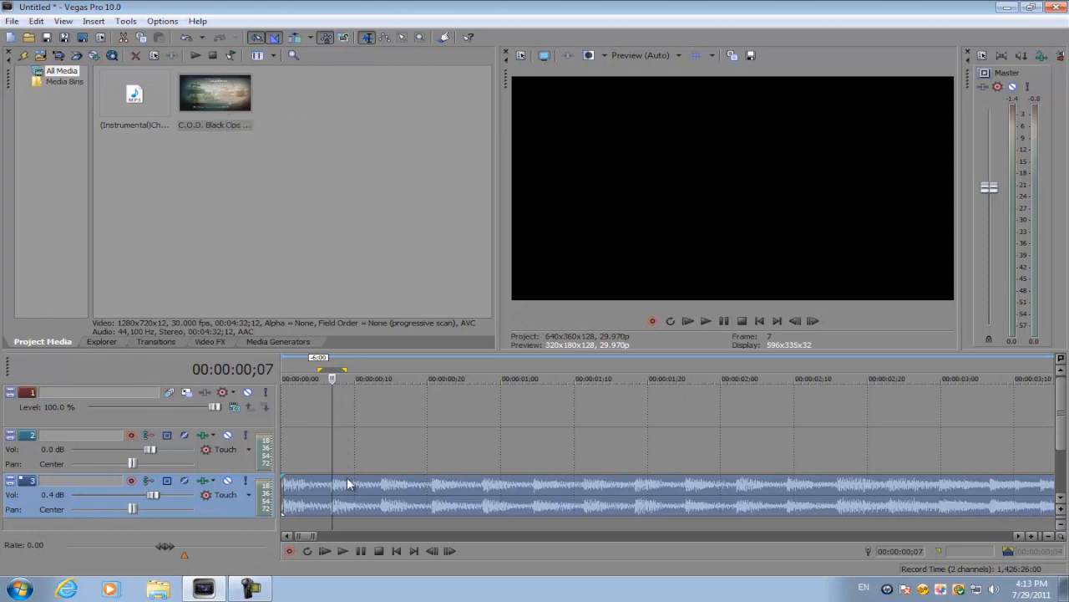
mouse_move(349, 458)
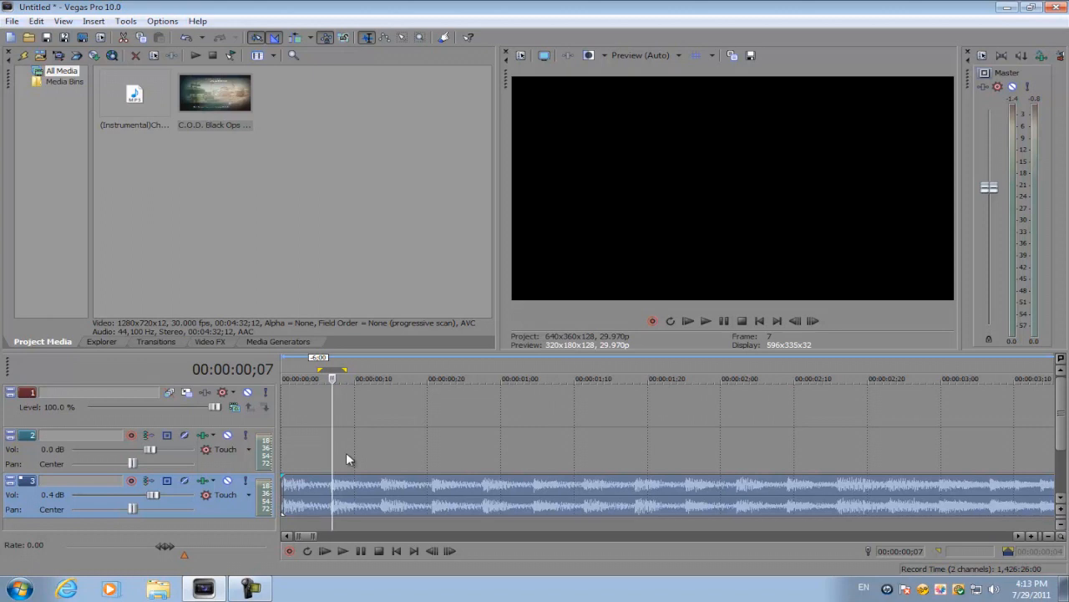
mouse_move(404, 464)
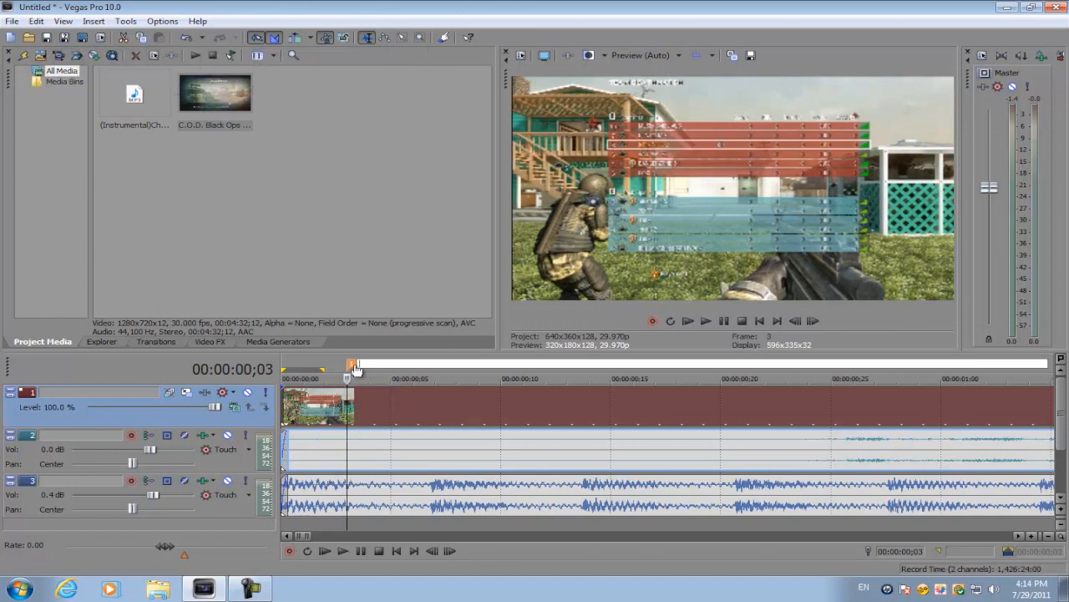
mouse_move(474, 421)
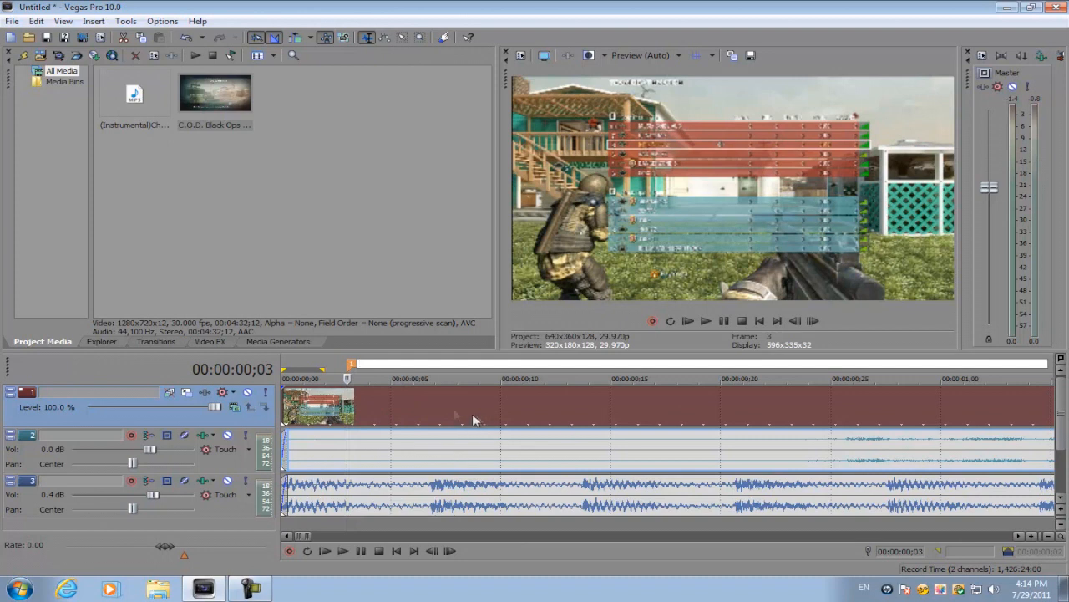
mouse_move(351, 369)
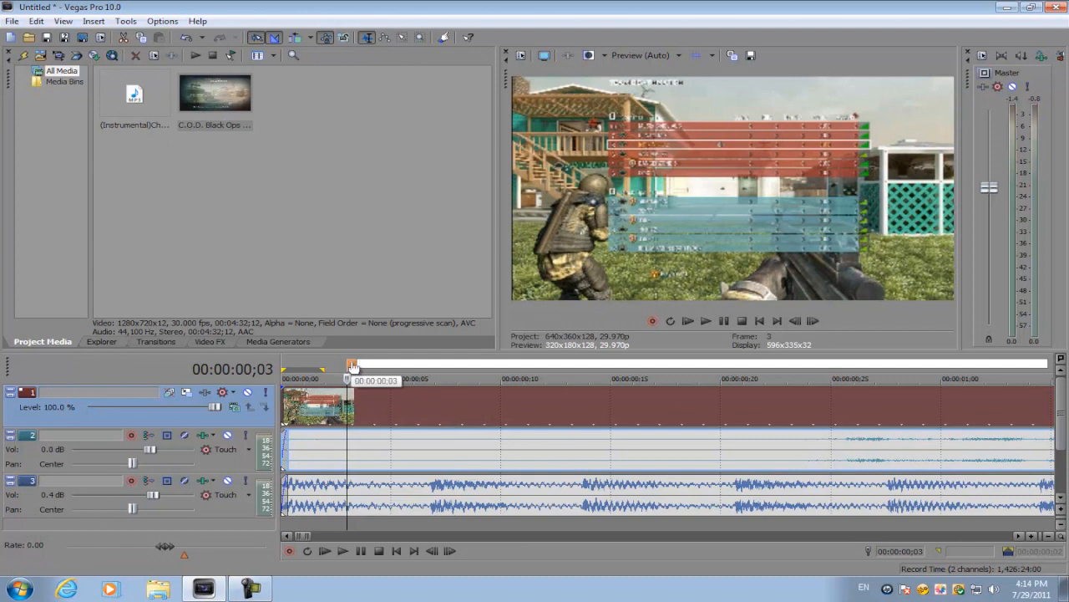
Zoom the timeline in to frame level using the bottom zoom slider.
right_click(351, 366)
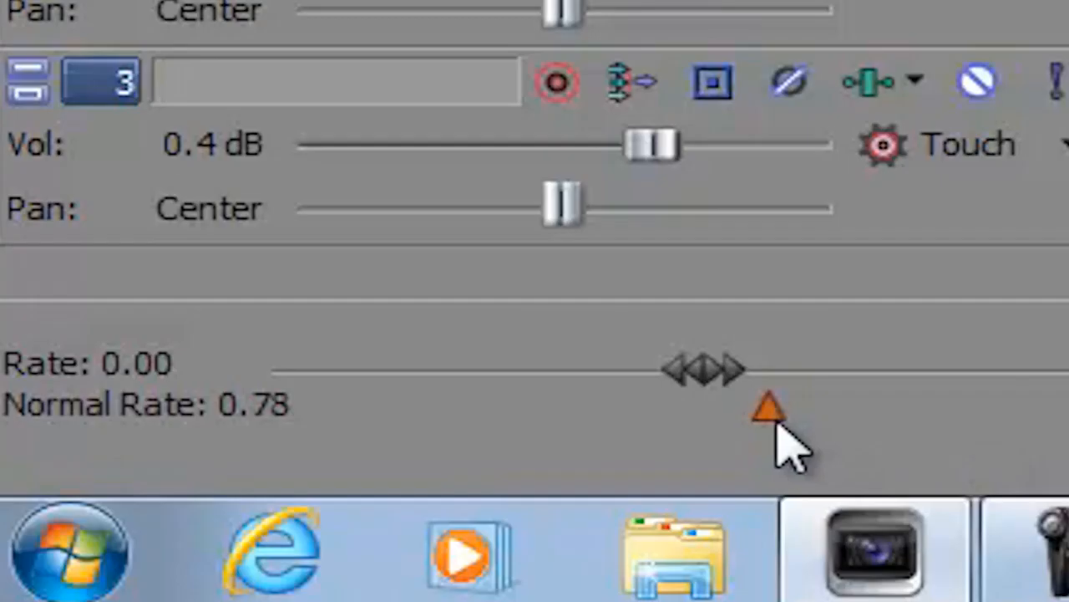
drag(767, 410, 742, 410)
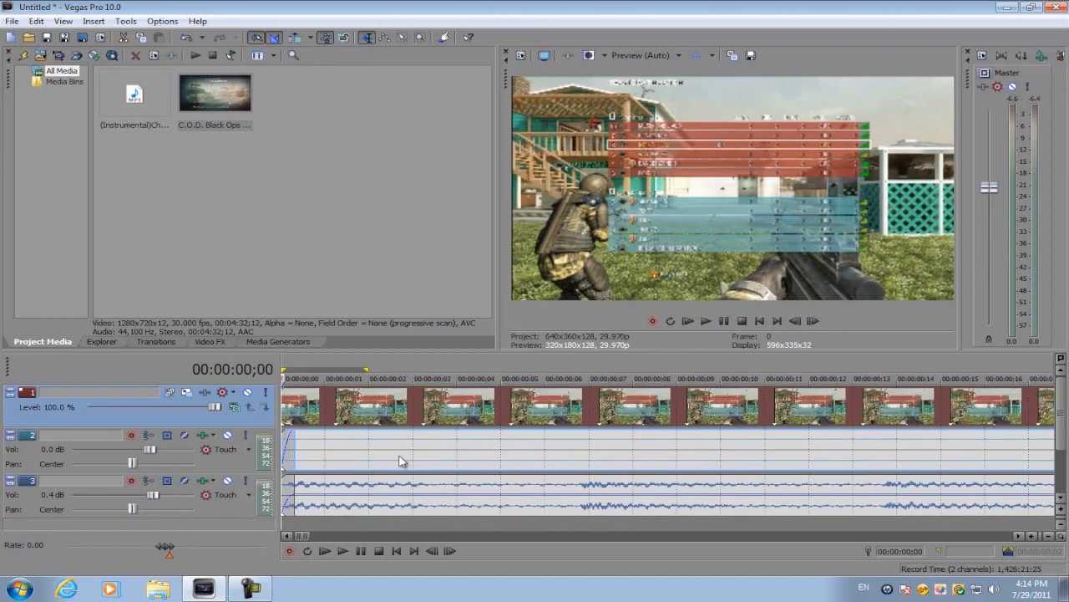
mouse_move(521, 438)
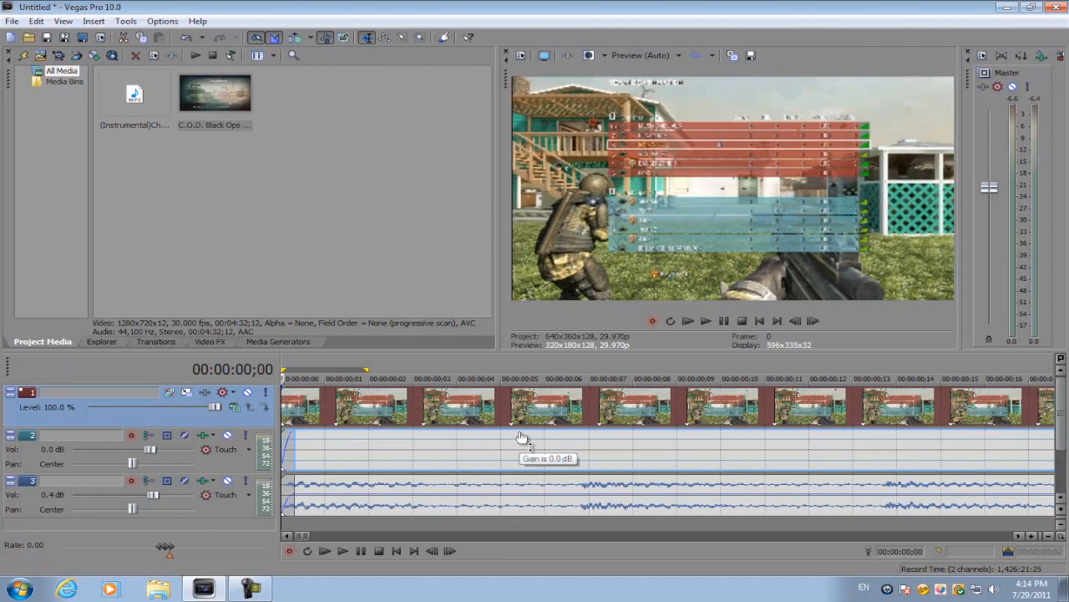
mouse_move(412, 458)
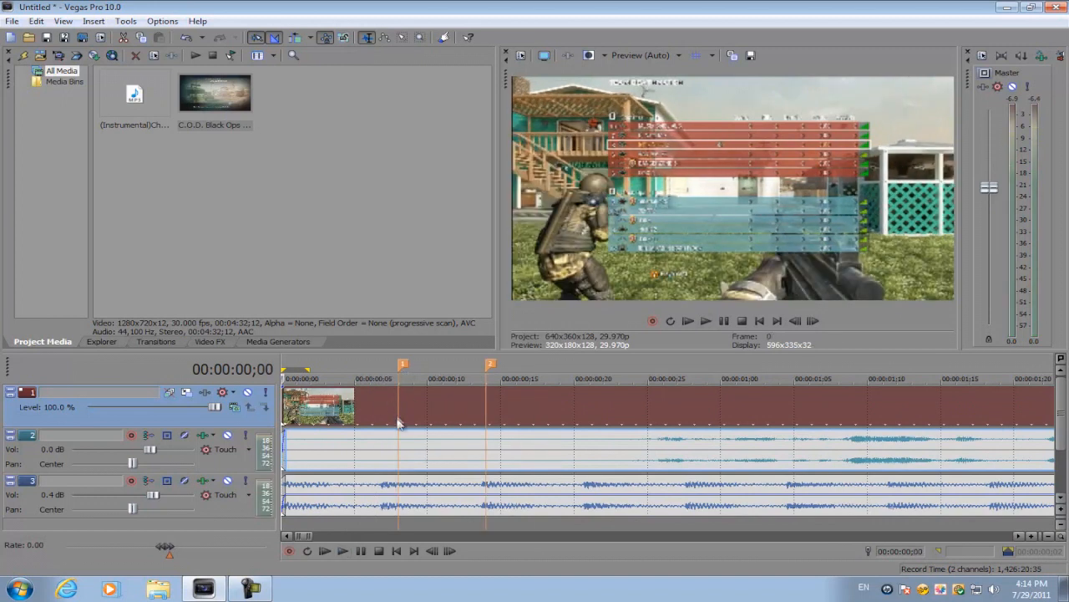
mouse_move(483, 378)
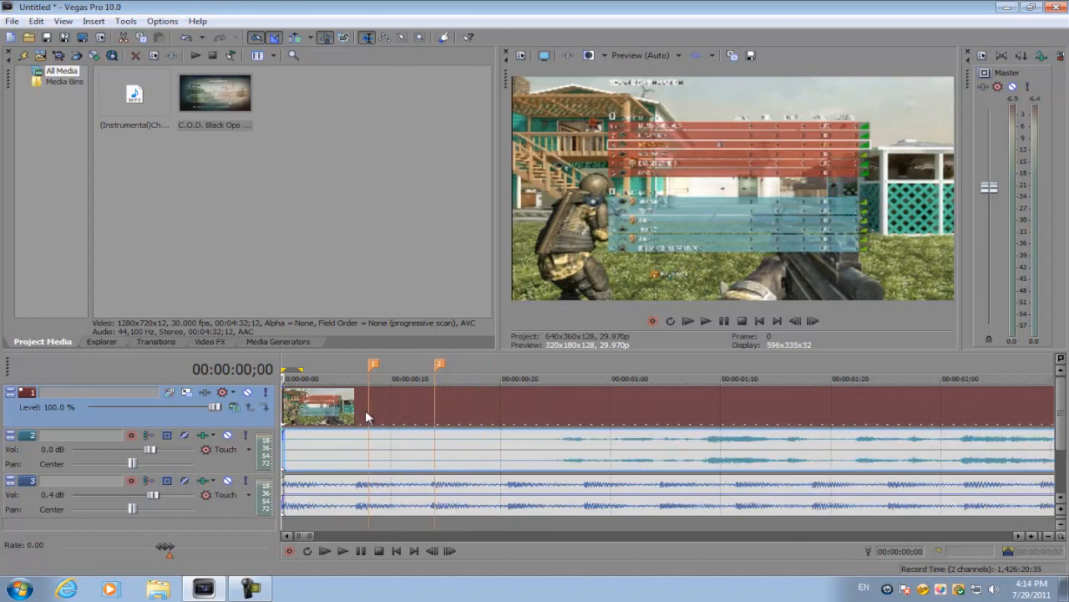
Play the project from the beginning to drop markers on the music beats.
click(341, 550)
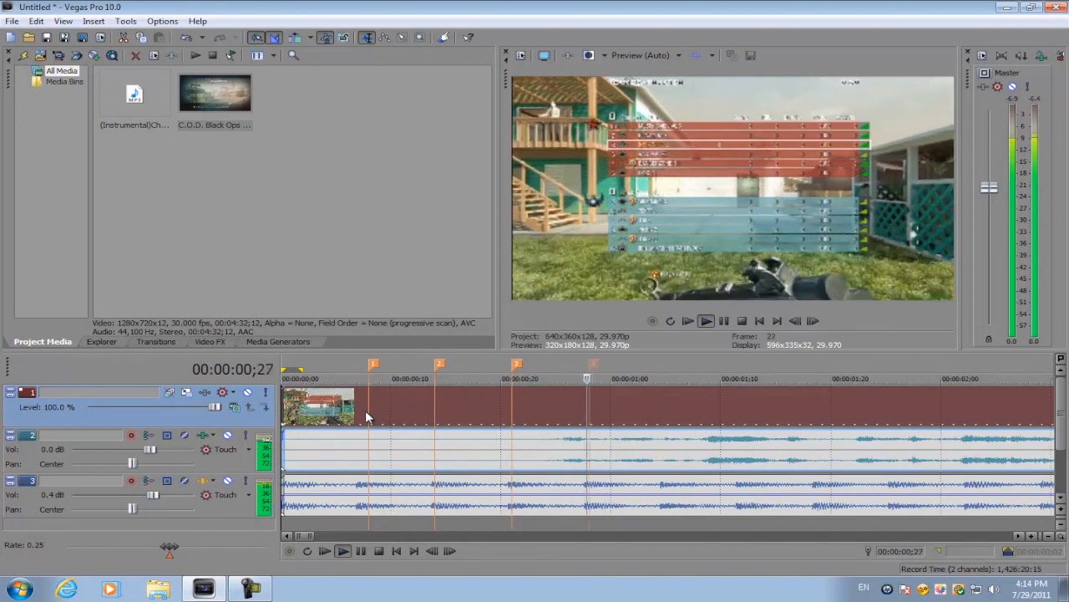
click(342, 550)
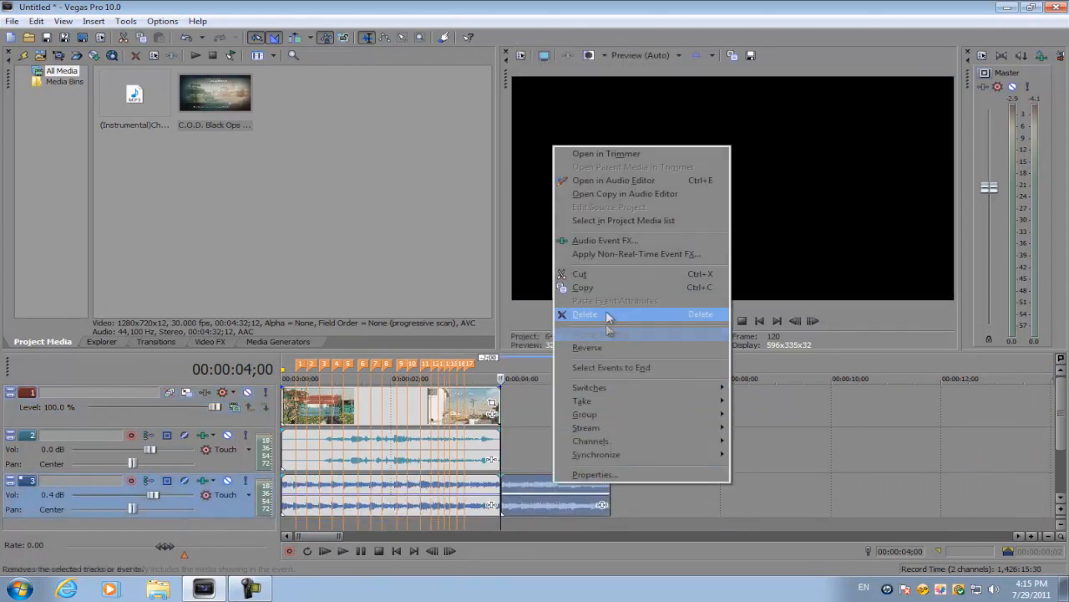
Delete the trailing audio event left beside the gameplay clip.
click(585, 314)
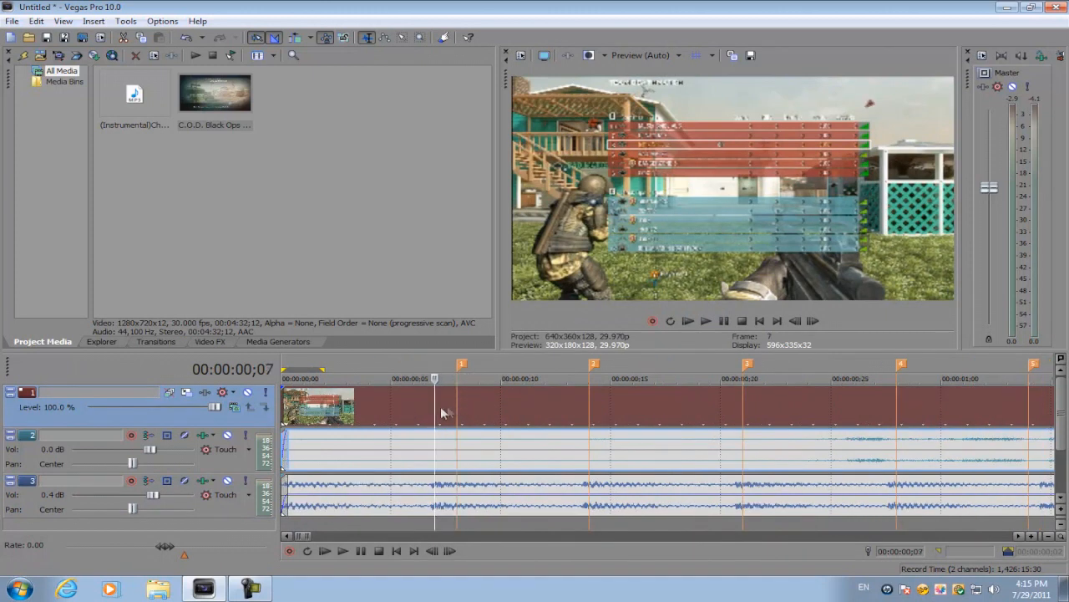
mouse_move(424, 418)
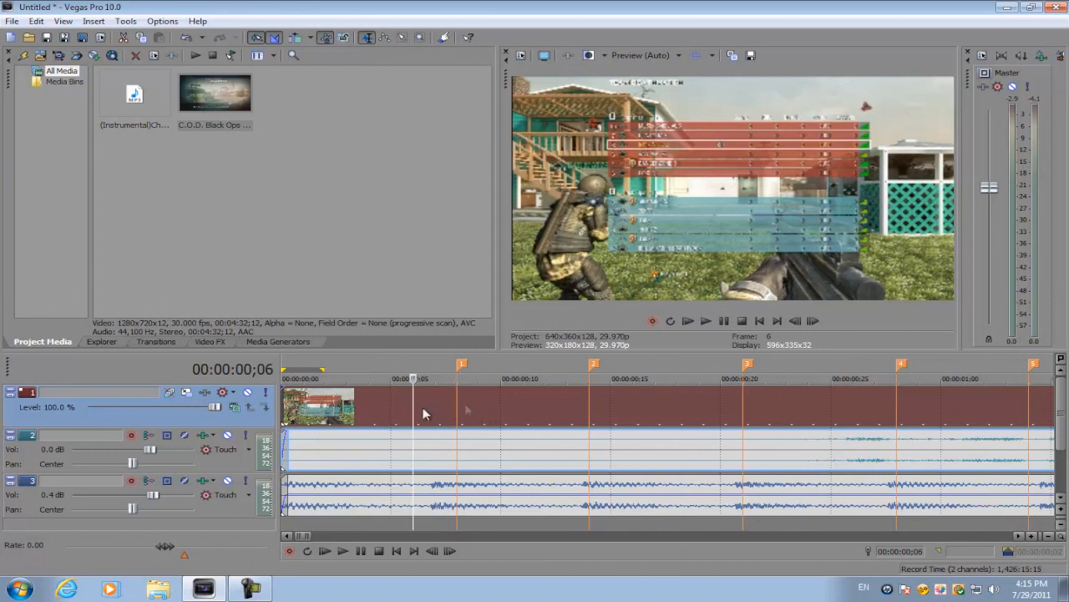
mouse_move(431, 409)
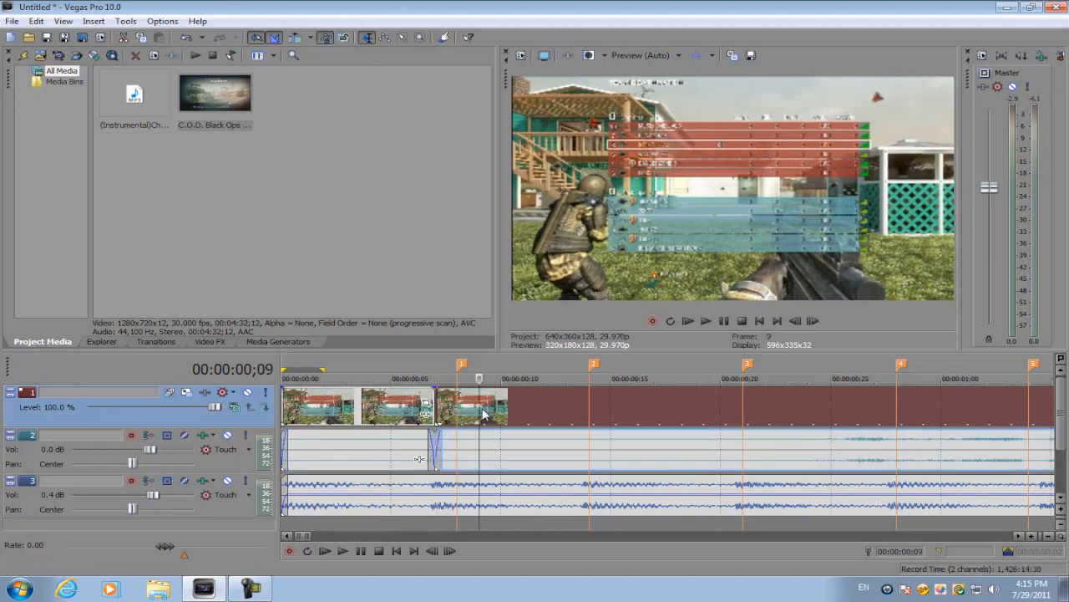
Delete the short video slice at the first marker to leave a black gap.
right_click(471, 409)
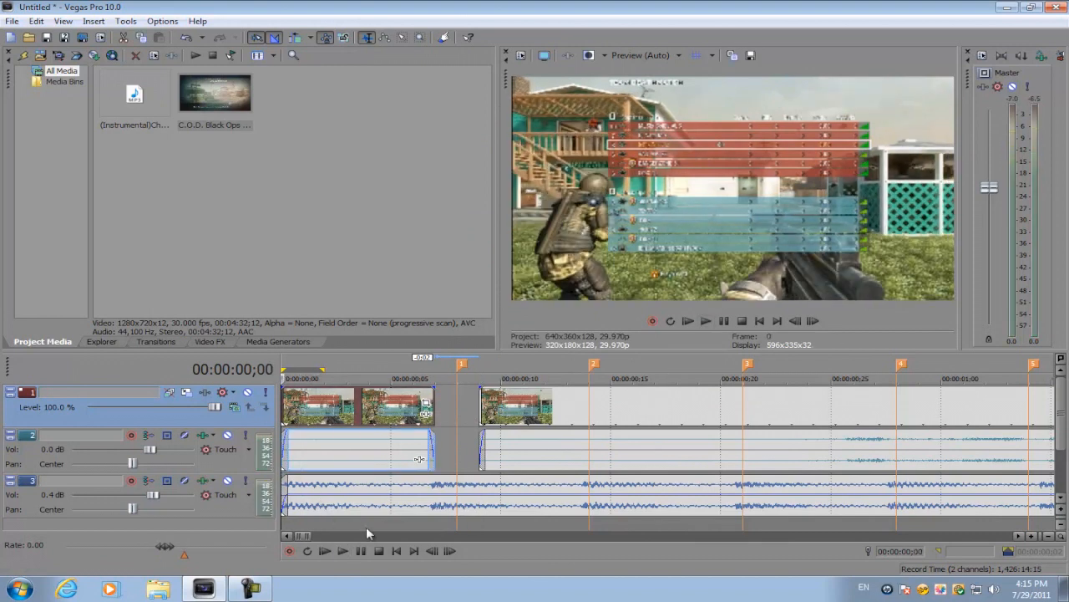
click(341, 550)
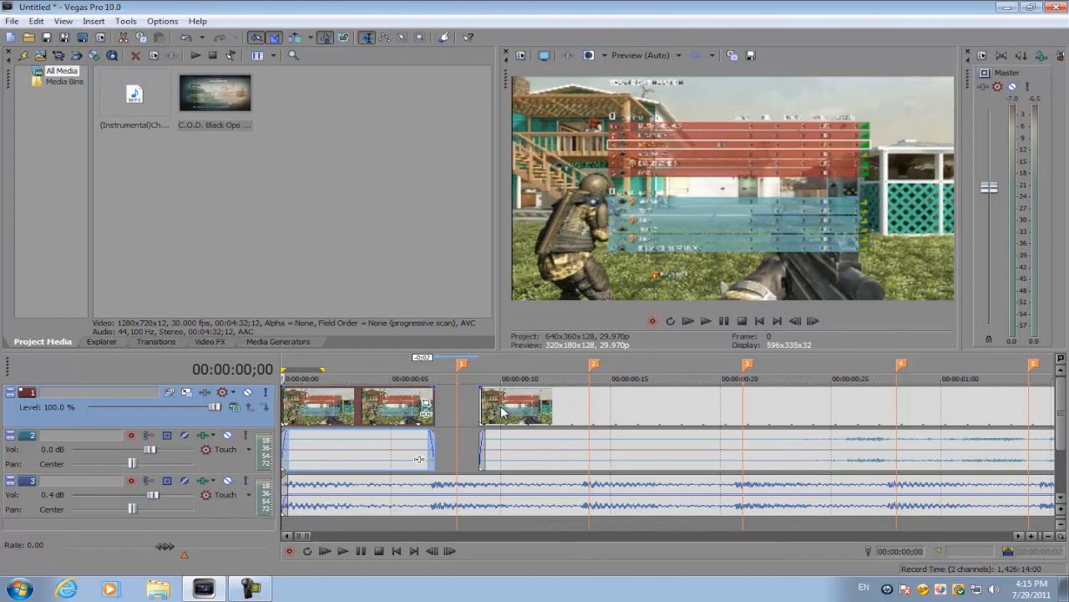
mouse_move(326, 327)
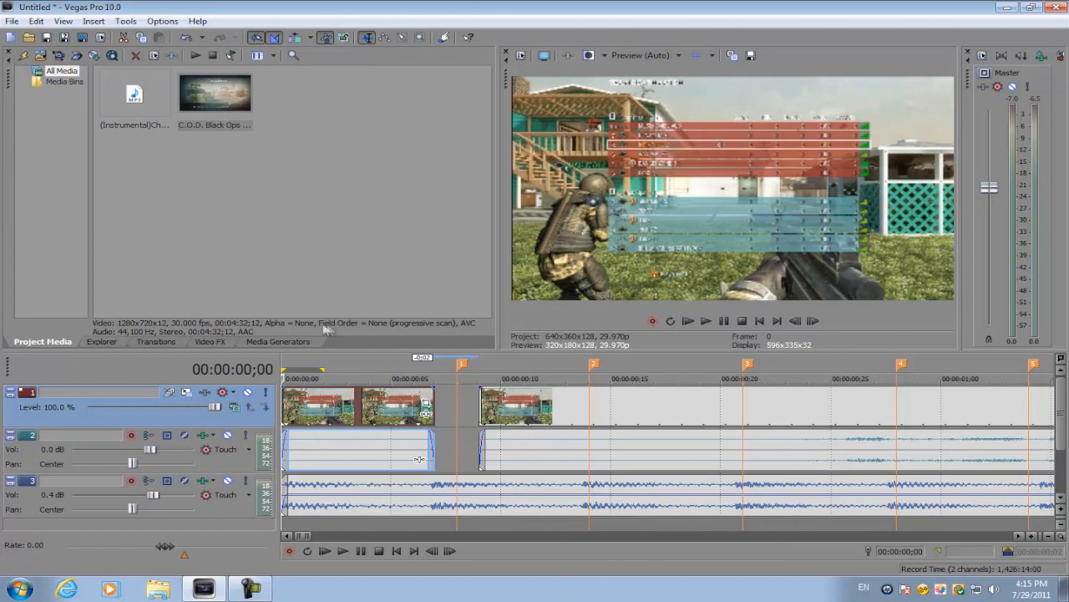
Show the Media Generators presets after cutting the second black gap.
click(278, 341)
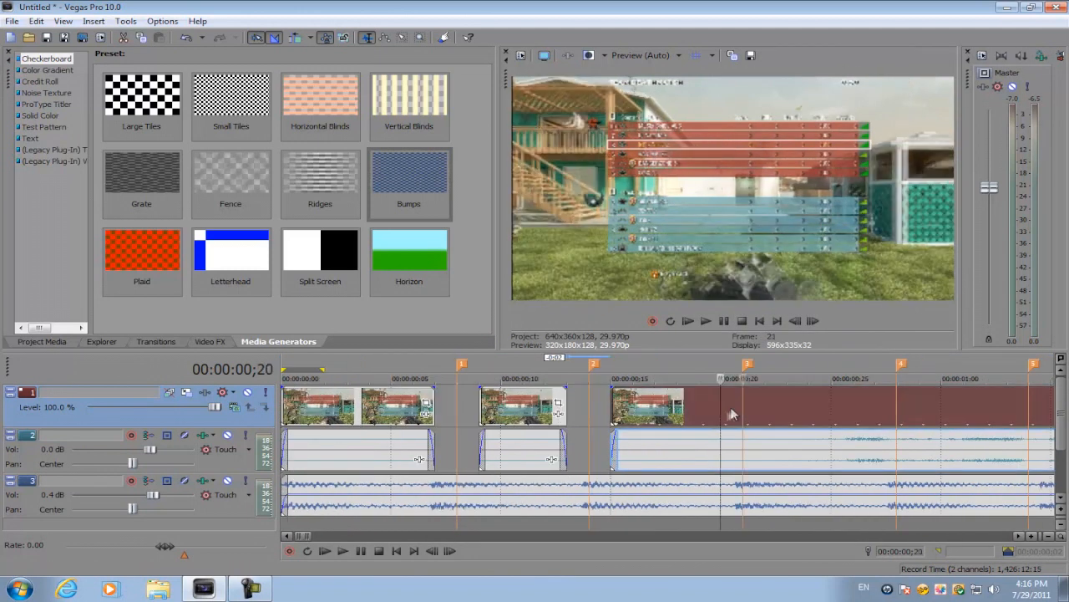
Bring up the context menu on the slice at the next marker to delete it.
right_click(732, 406)
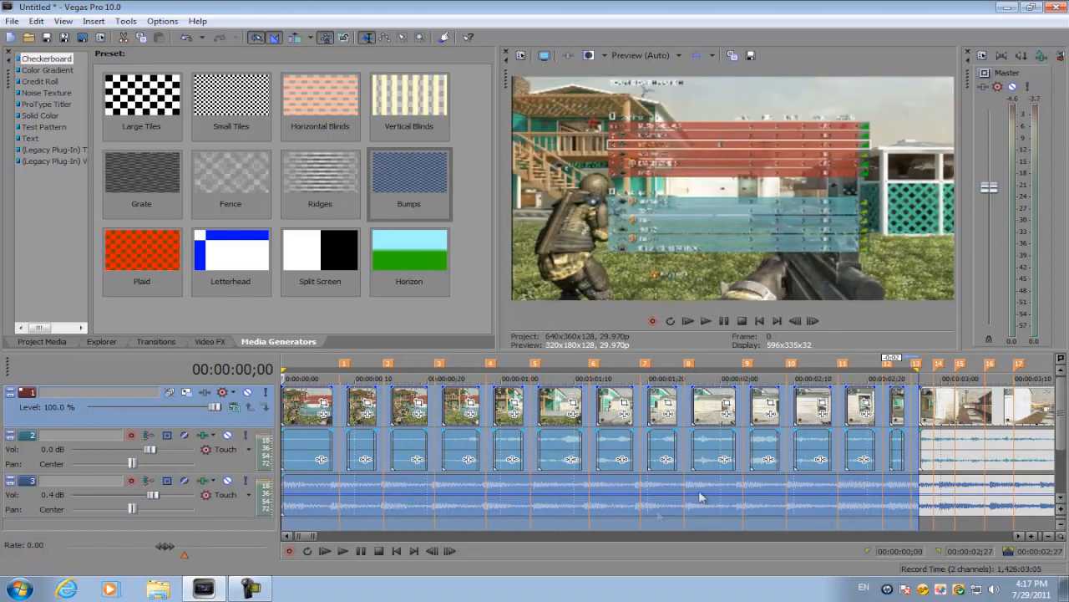
mouse_move(572, 461)
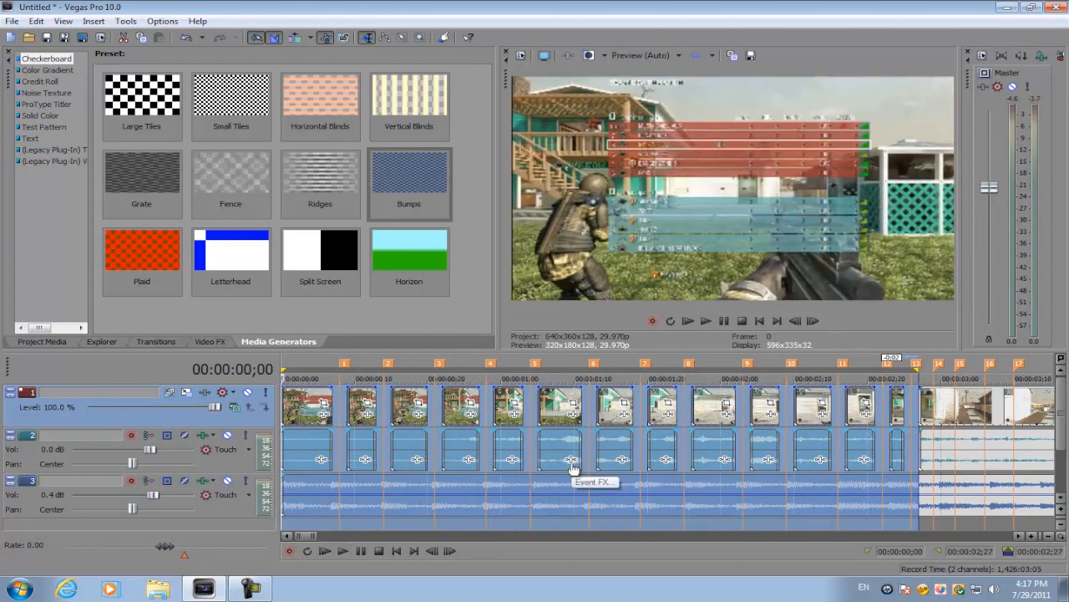